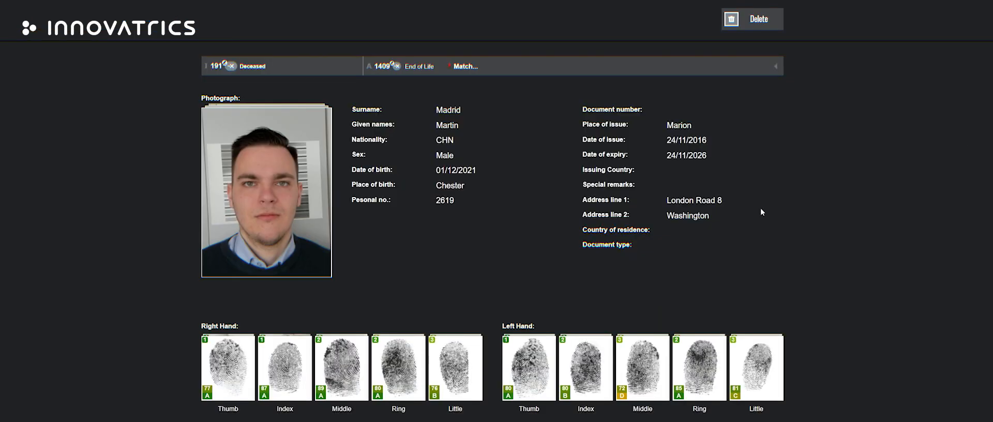
Scroll the Slap Fingers Summary to review all ten prints and their quality scores
scroll(down, 3)
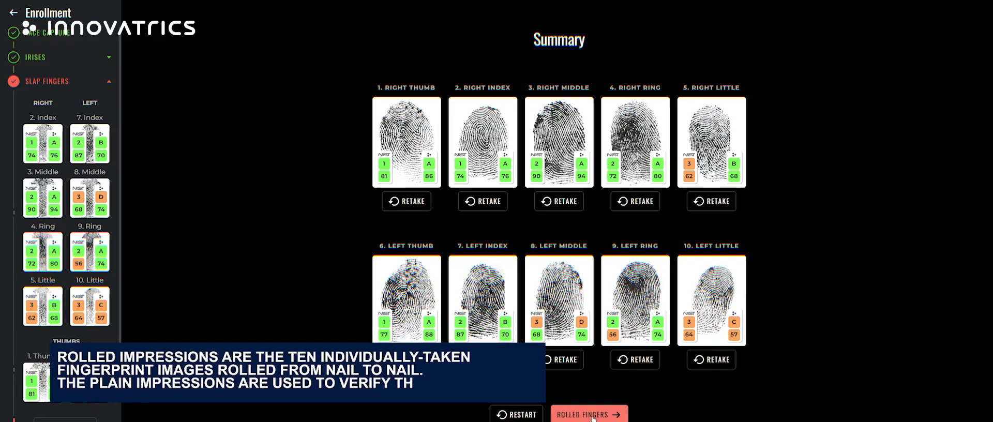
Proceed to Rolled Fingers capture and begin rolling the right thumb
click(588, 413)
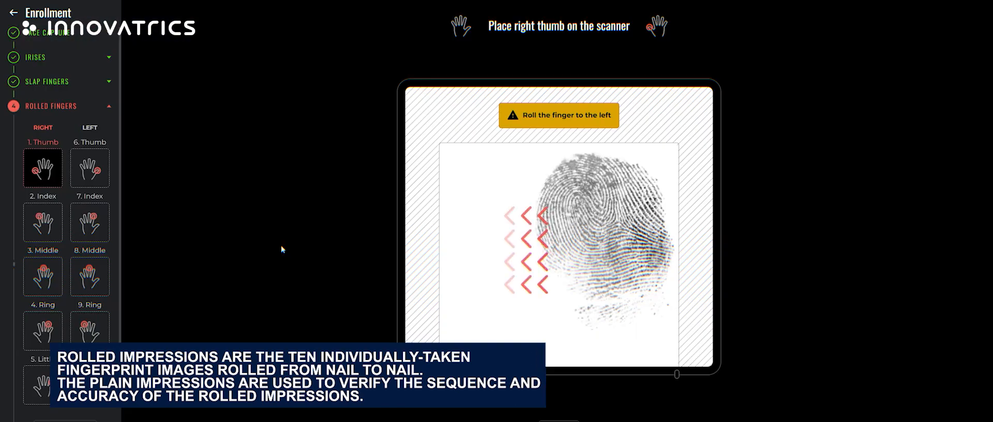